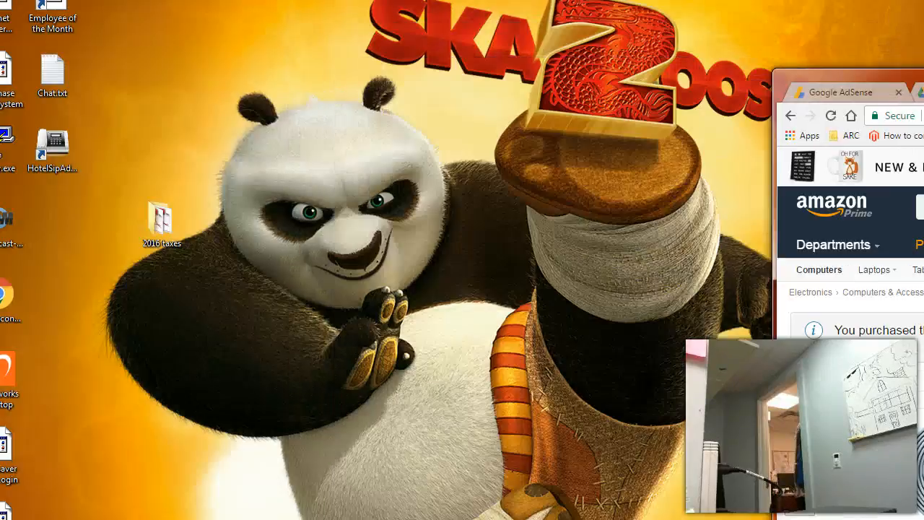
Minimize the browser and open Devices and Printers from the Start menu
{"action": "left_click", "coordinate": [899, 91]}
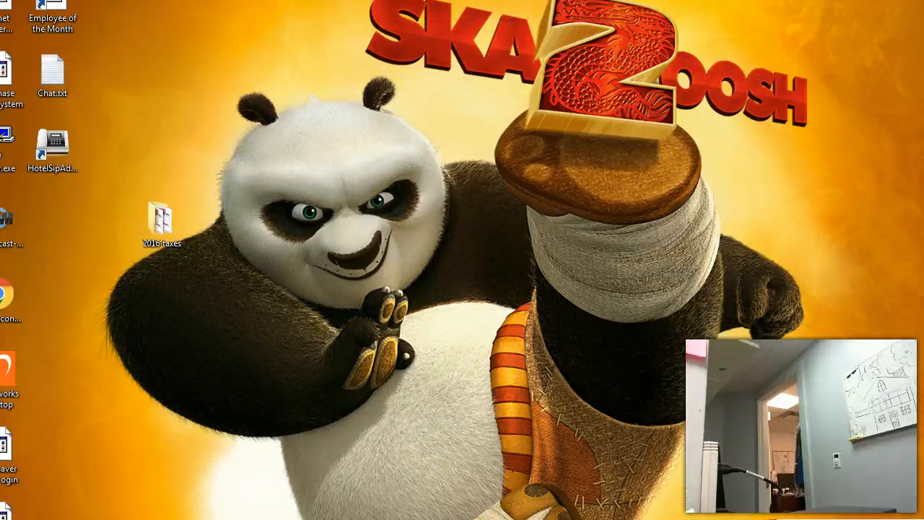
{"action": "left_click", "coordinate": [7, 516]}
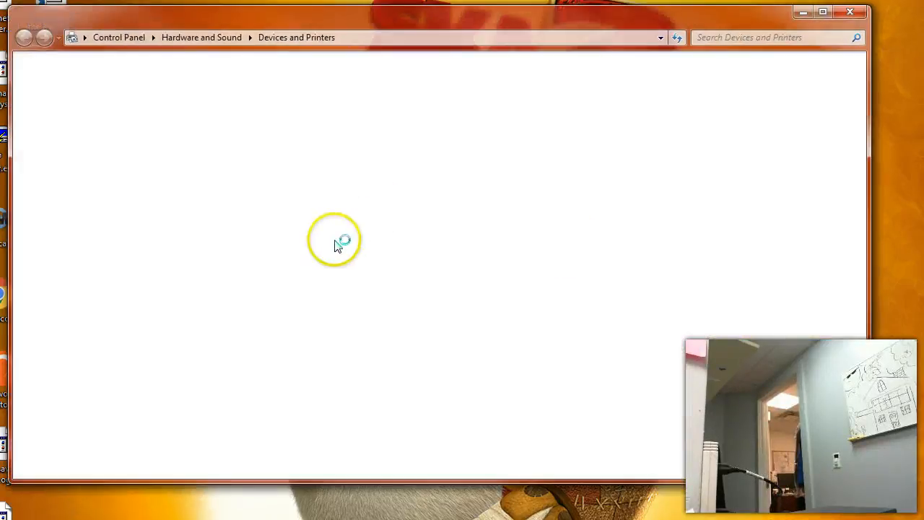
Inspect the FT232R USB UART adapter's options, then launch PuTTY
{"action": "right_click", "coordinate": [61, 361]}
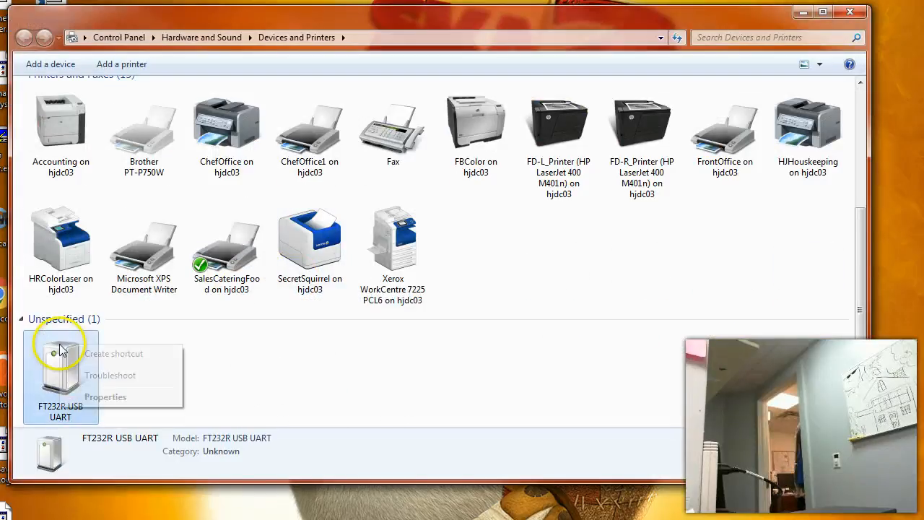
{"action": "left_click", "coordinate": [104, 396]}
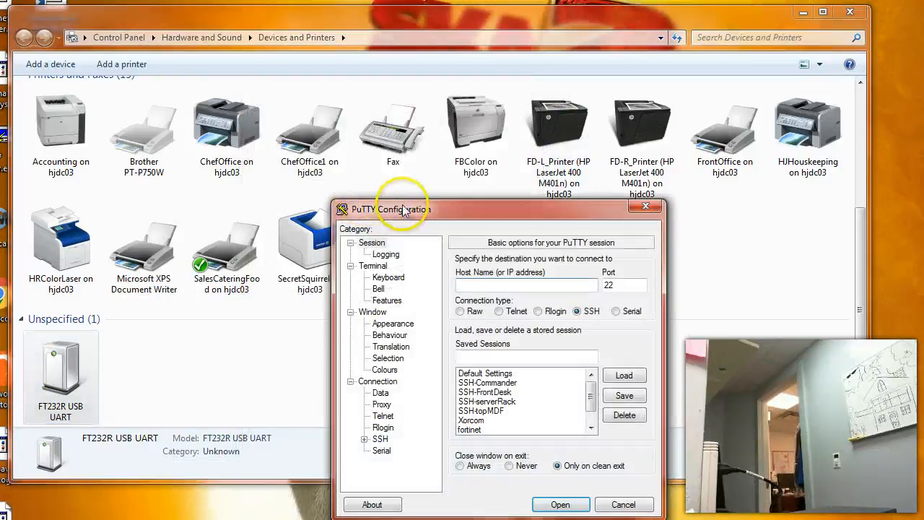
Open a PuTTY serial connection on COM6 at 9600 baud
{"action": "left_click", "coordinate": [579, 186]}
{"action": "type", "text": "COM6"}
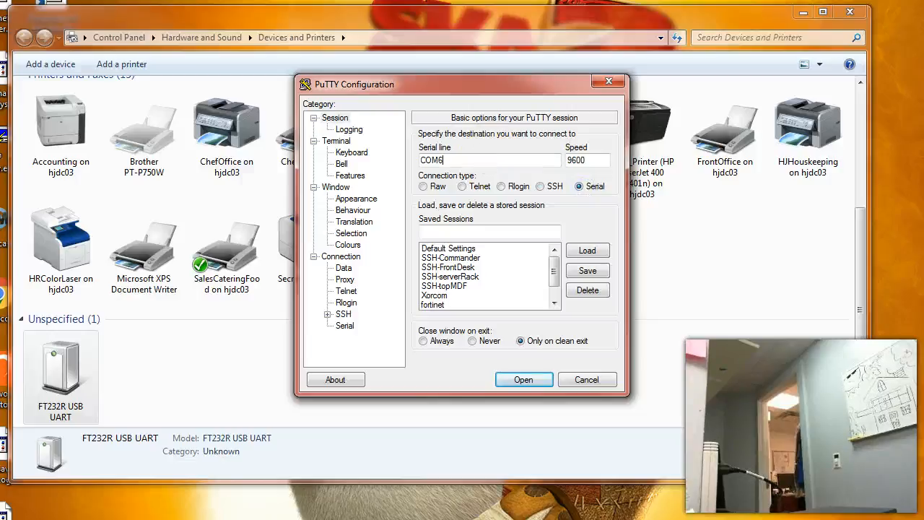
{"action": "left_click", "coordinate": [523, 378]}
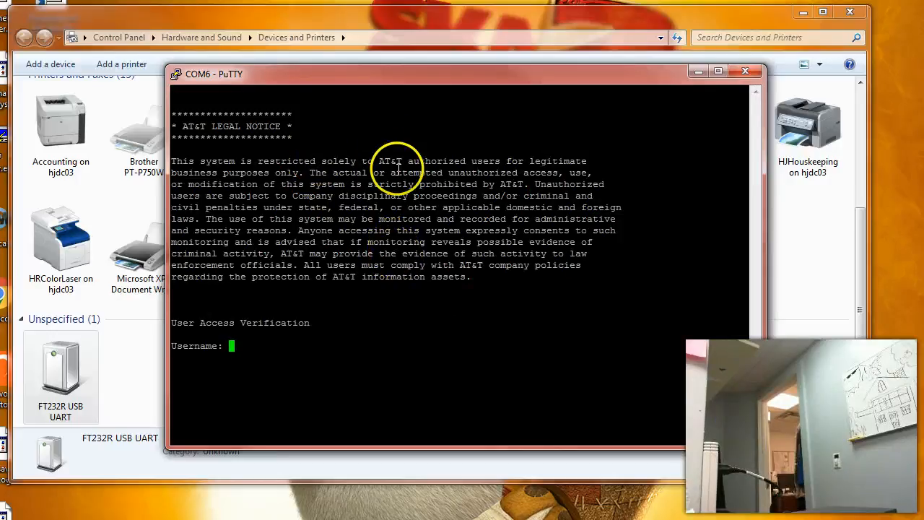
{"action": "mouse_move", "coordinate": [397, 367]}
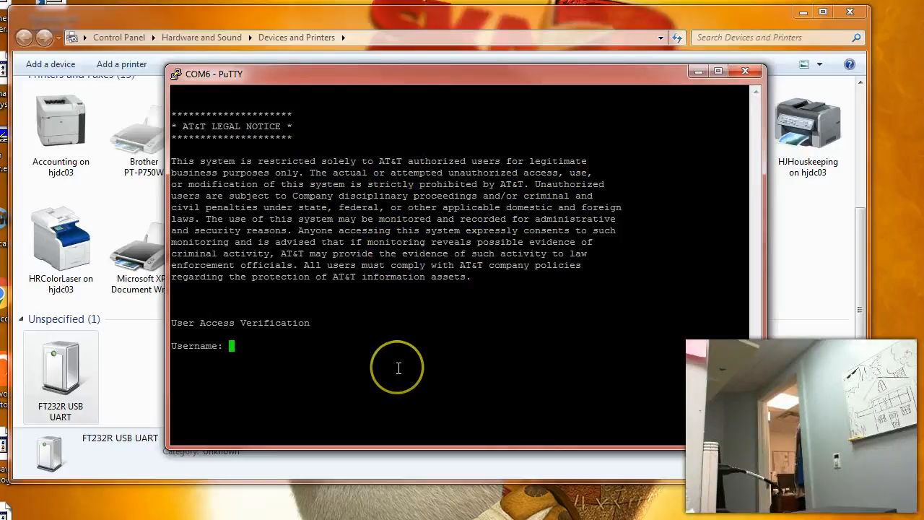
Attempt to log in as admin; authentication fails and the username prompt returns
{"action": "type", "text": "adm"}
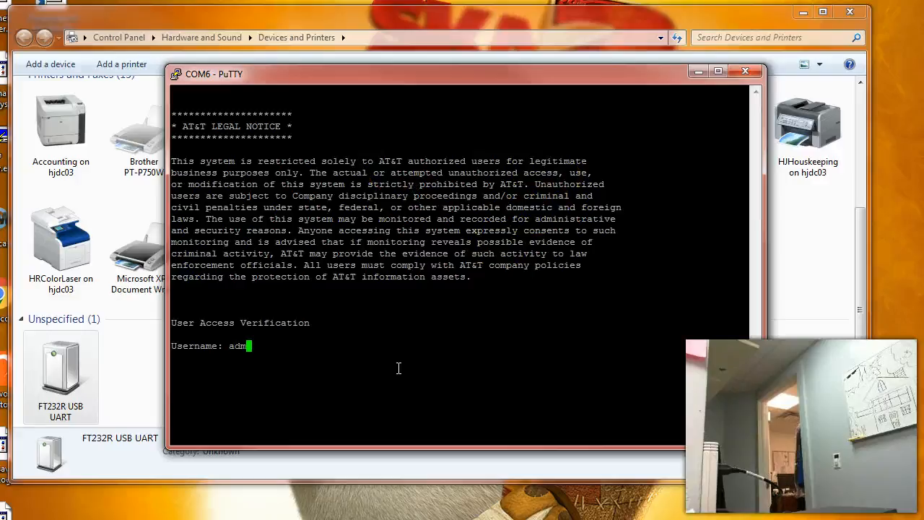
{"action": "key", "text": "Return"}
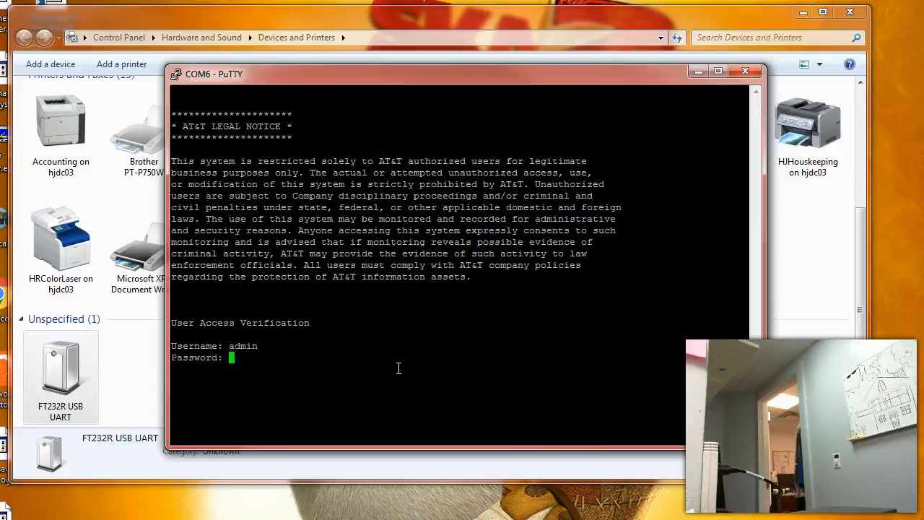
{"action": "mouse_move", "coordinate": [415, 316]}
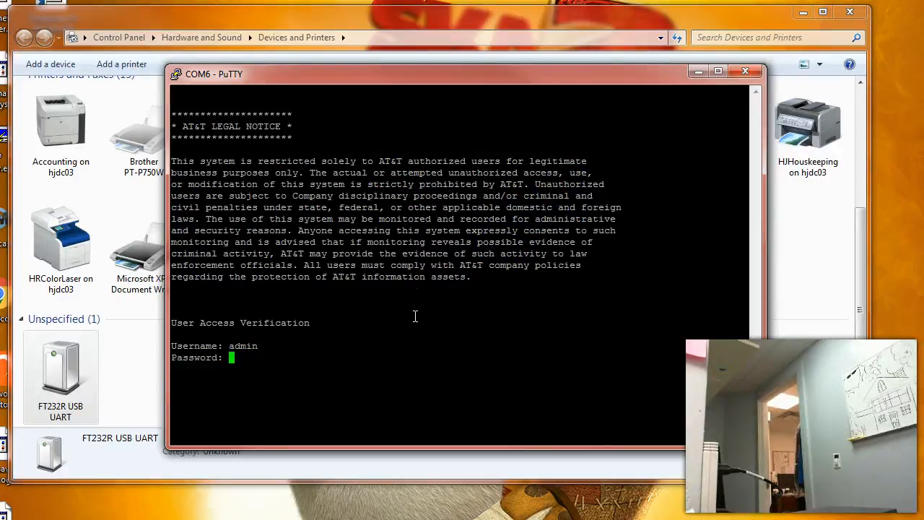
{"action": "key", "text": "Return"}
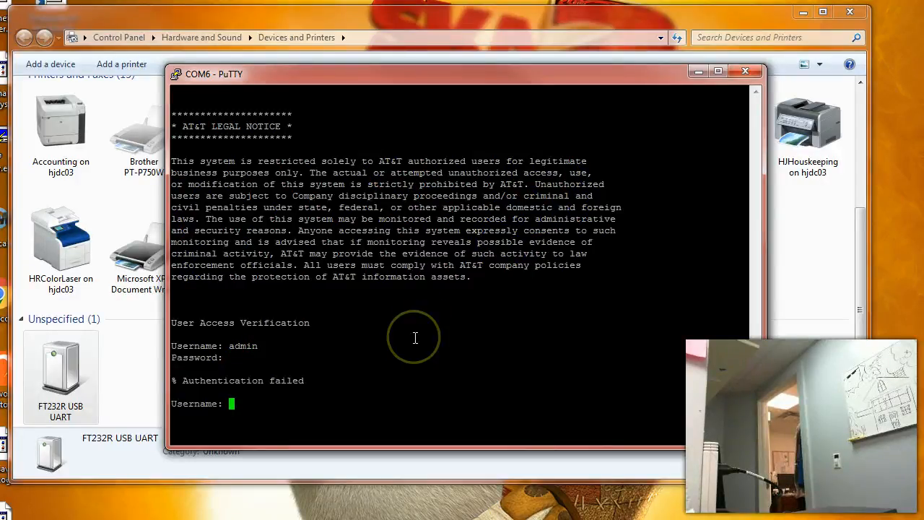
{"action": "mouse_move", "coordinate": [443, 271]}
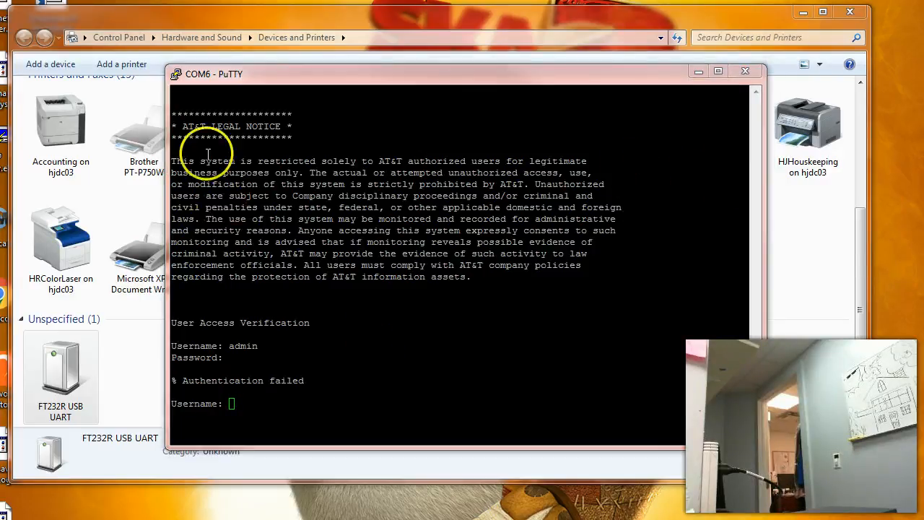
{"action": "mouse_move", "coordinate": [344, 340]}
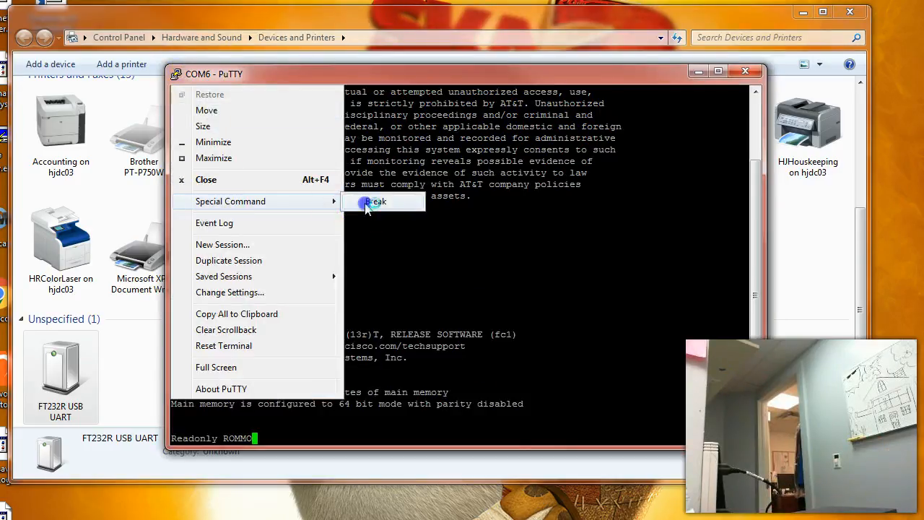
Send a Break during boot to drop the router into the rommon 1 prompt
{"action": "left_click", "coordinate": [375, 201]}
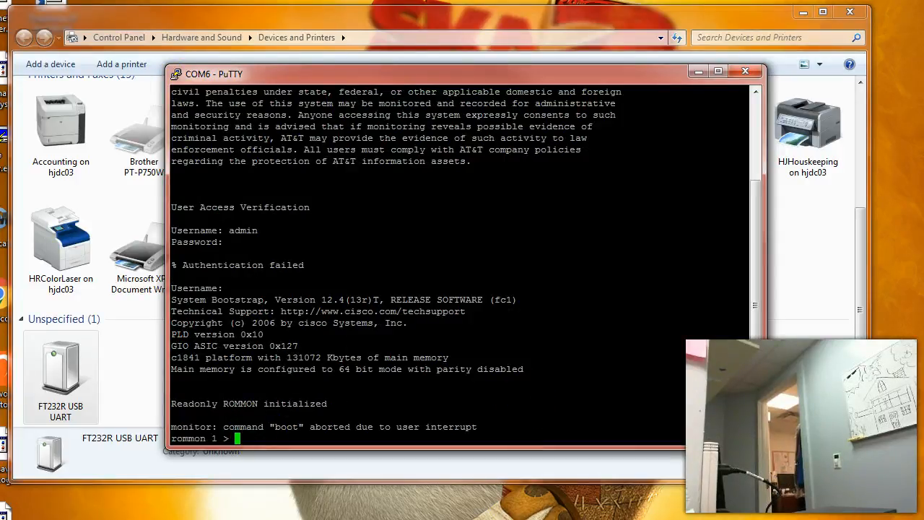
{"action": "mouse_move", "coordinate": [402, 393]}
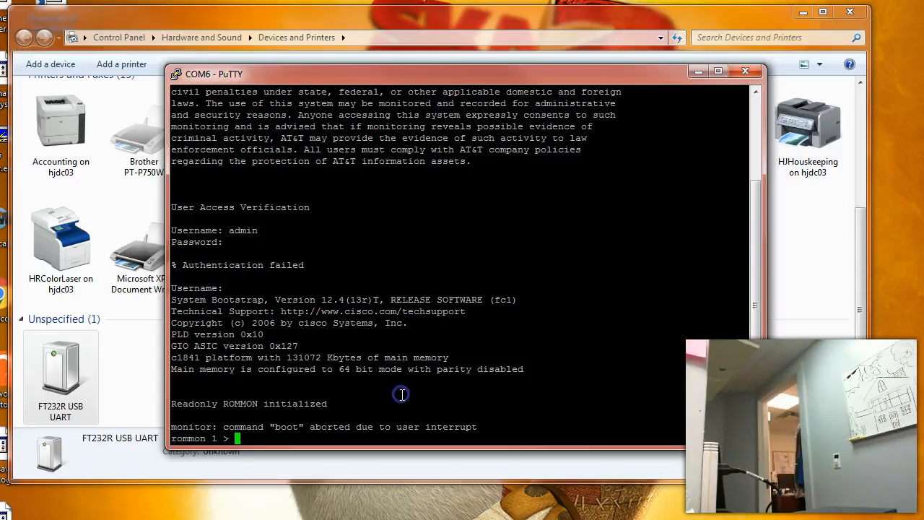
{"action": "mouse_move", "coordinate": [402, 395]}
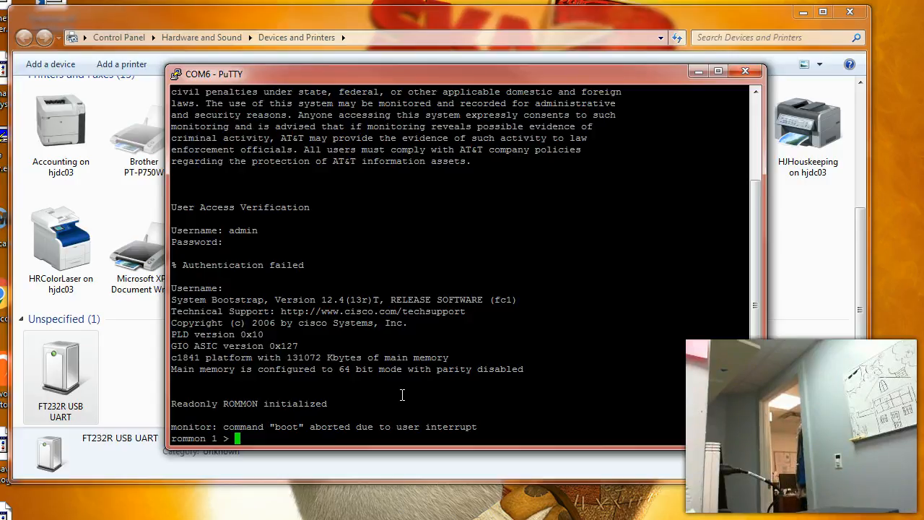
Set the configuration register to 0x2142 with confreg
{"action": "type", "text": "conf"}
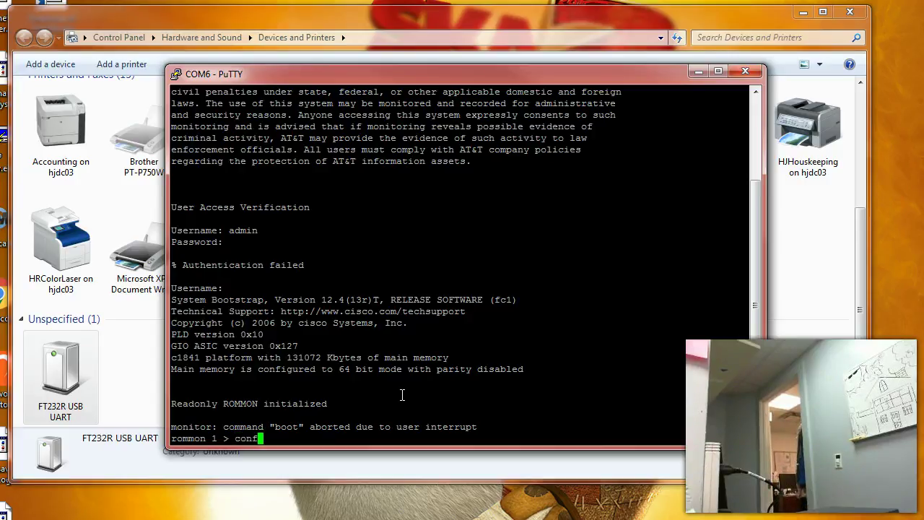
{"action": "type", "text": "reg"}
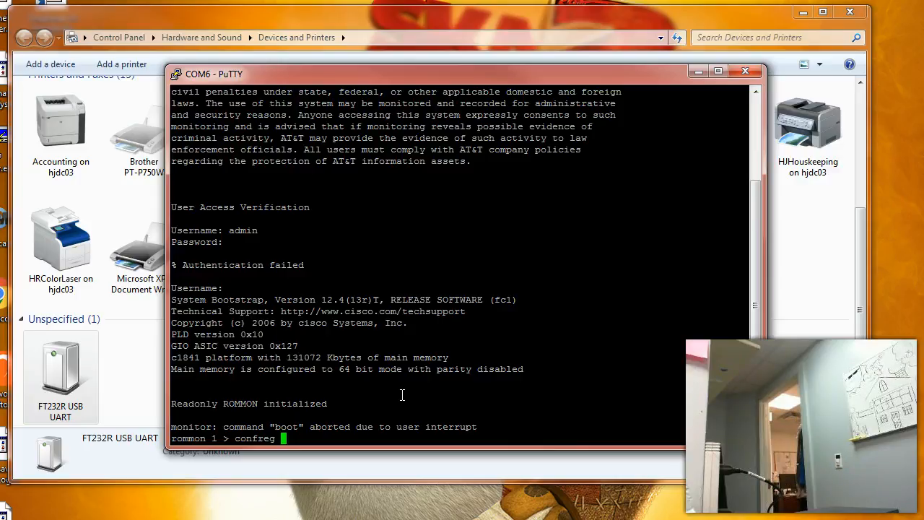
{"action": "type", "text": "0x"}
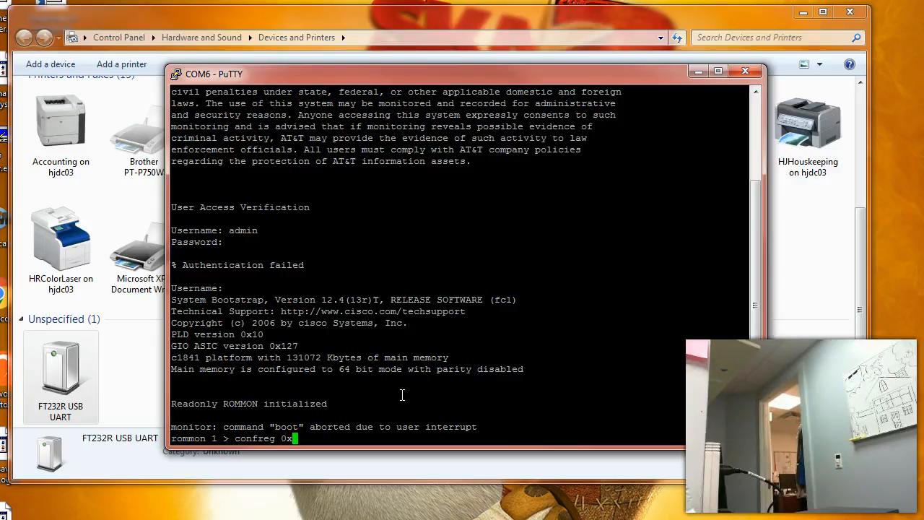
{"action": "type", "text": "2142"}
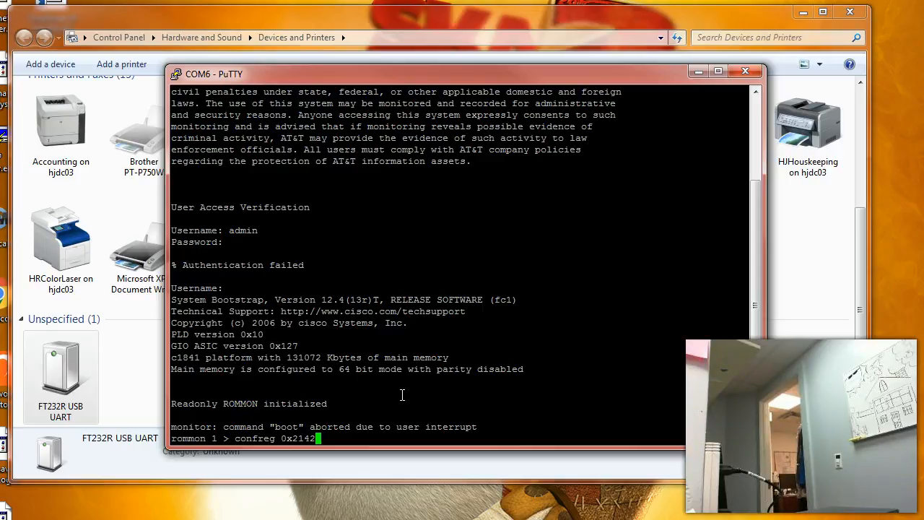
{"action": "key", "text": "Return"}
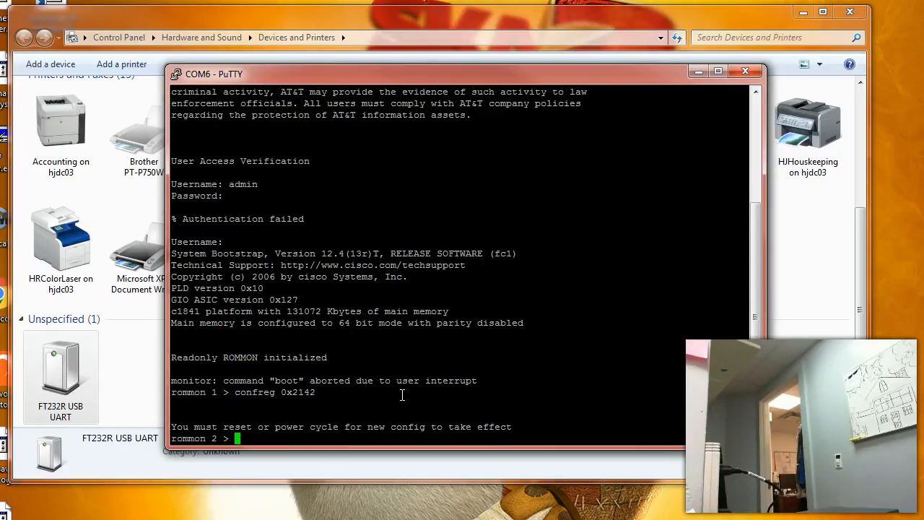
Reset the router from the rommon prompt
{"action": "type", "text": "reset"}
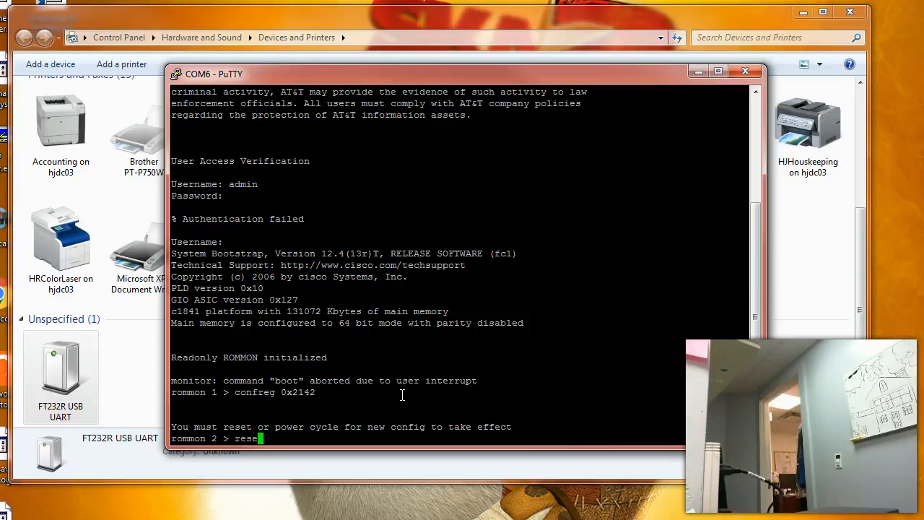
{"action": "type", "text": "t"}
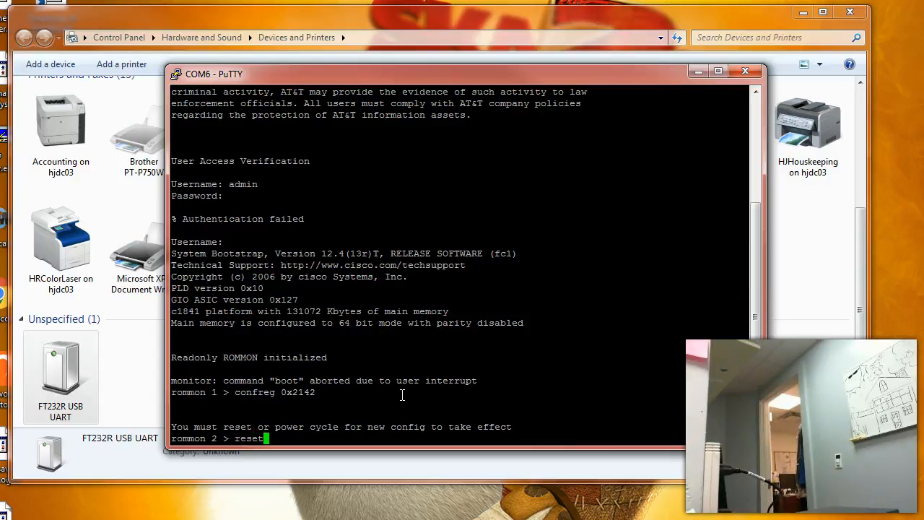
{"action": "key", "text": "Return"}
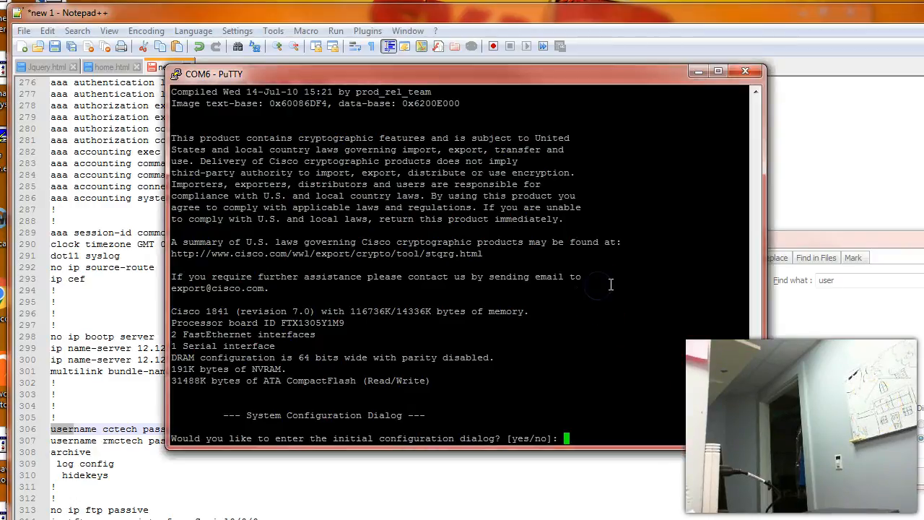
Decline the initial configuration dialog and enter enable at the Router> prompt
{"action": "type", "text": "n"}
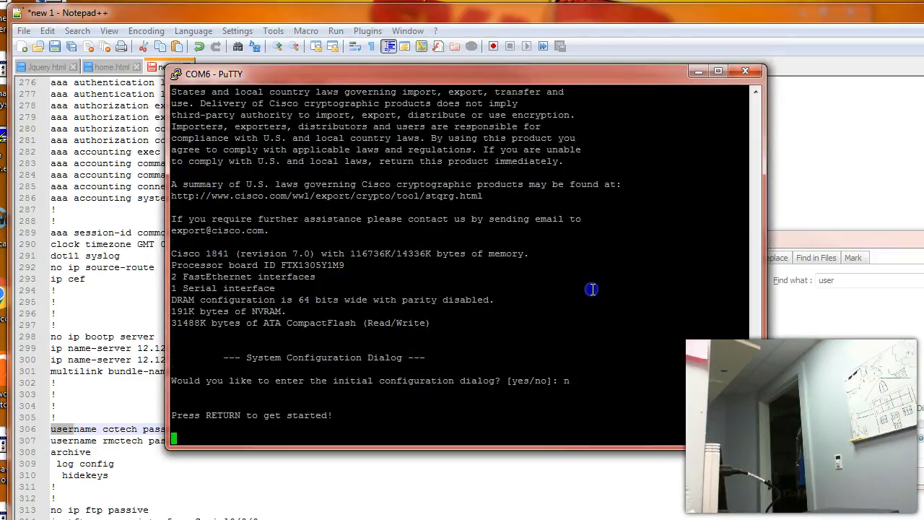
{"action": "mouse_move", "coordinate": [594, 290]}
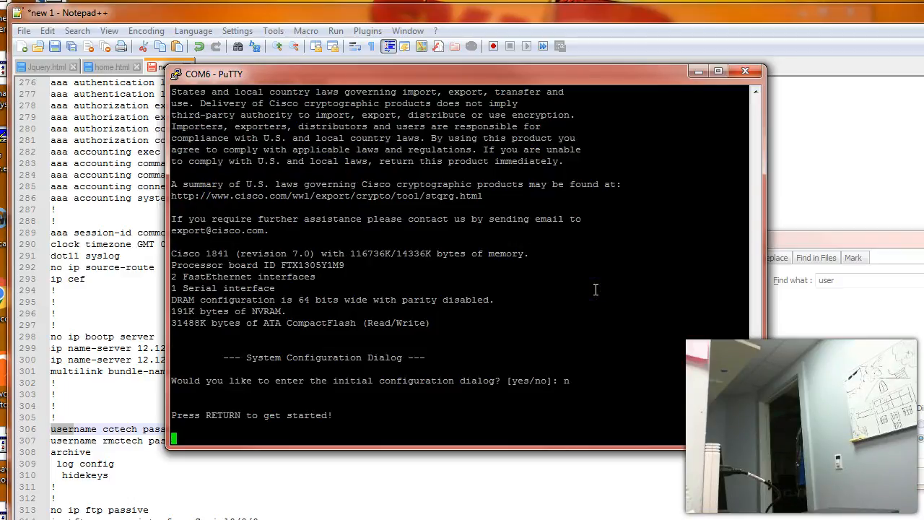
{"action": "key", "text": "return"}
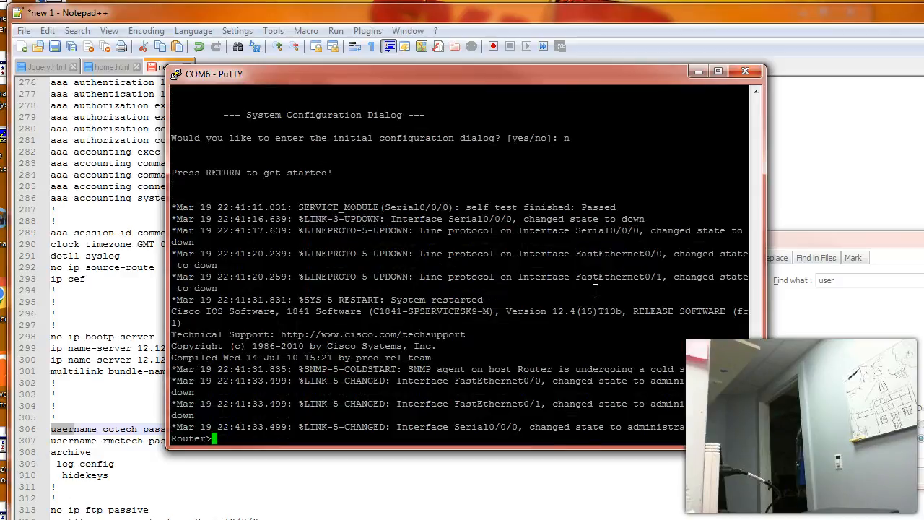
{"action": "type", "text": "en"}
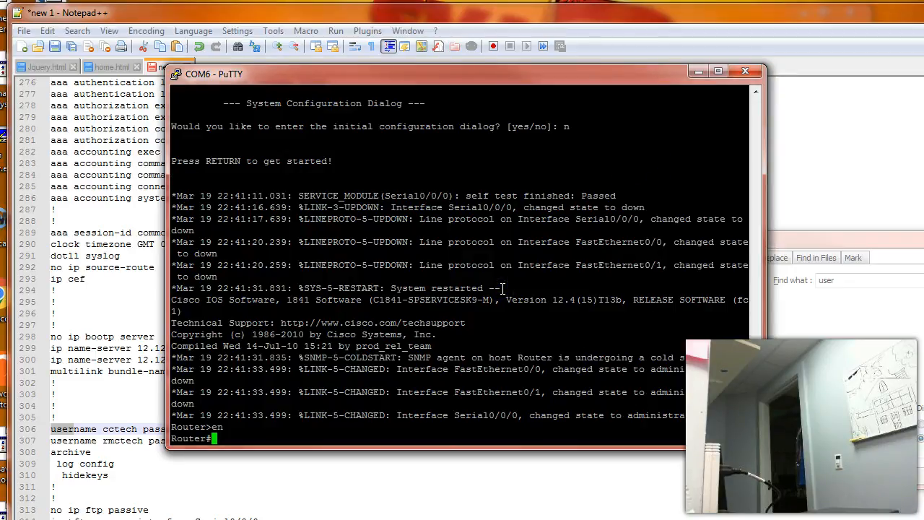
Copy startup-config to running-config, loading the saved MISASP01 configuration
{"action": "type", "text": "copy startup-config r"}
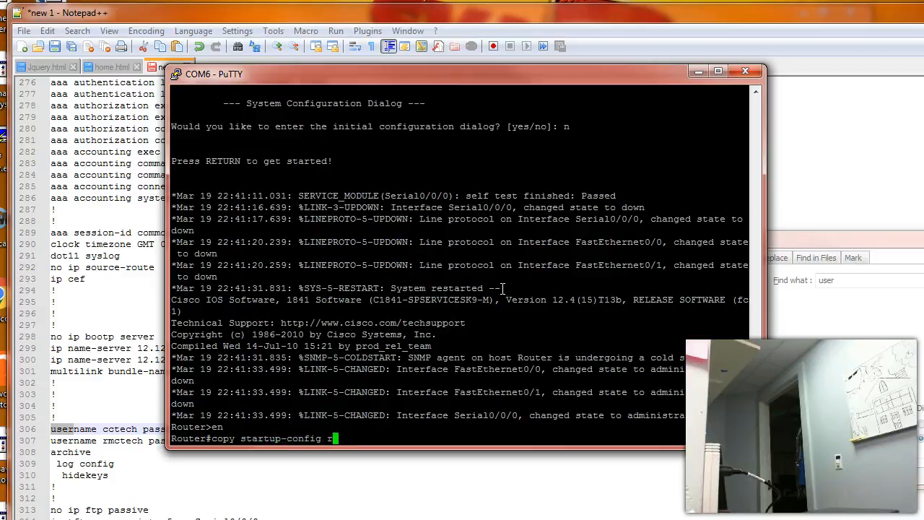
{"action": "key", "text": "Return"}
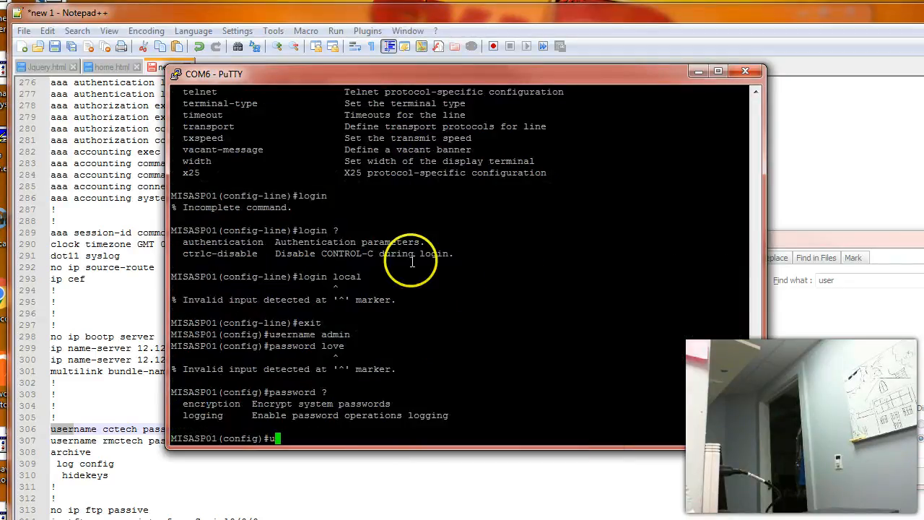
{"action": "type", "text": "sername admin"}
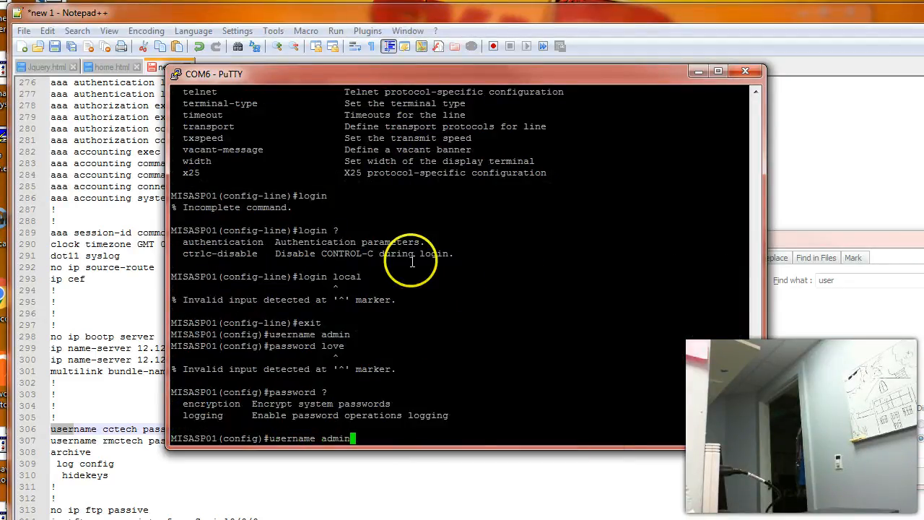
{"action": "type", "text": "password"}
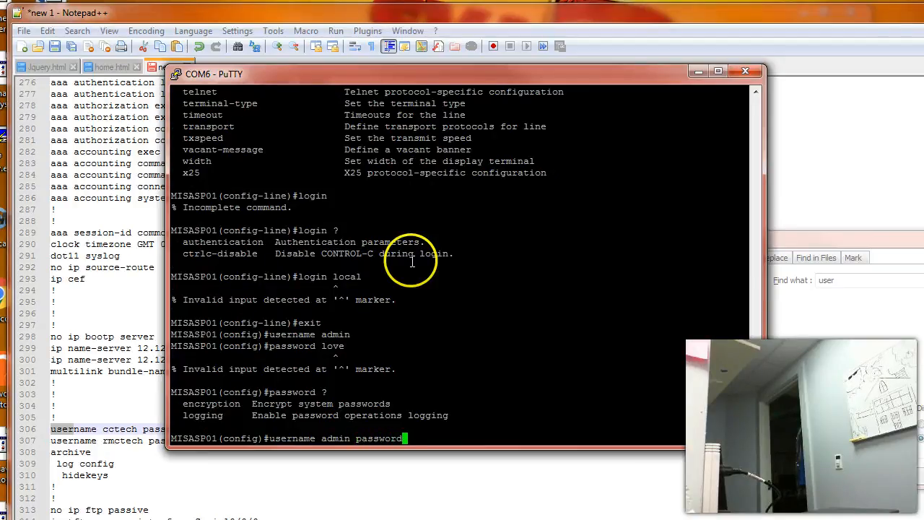
{"action": "key", "text": "Return"}
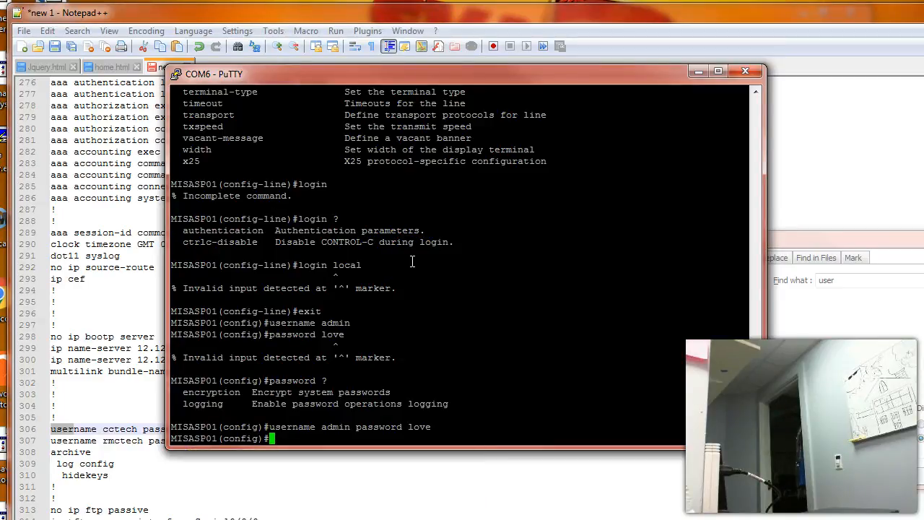
{"action": "type", "text": "e"}
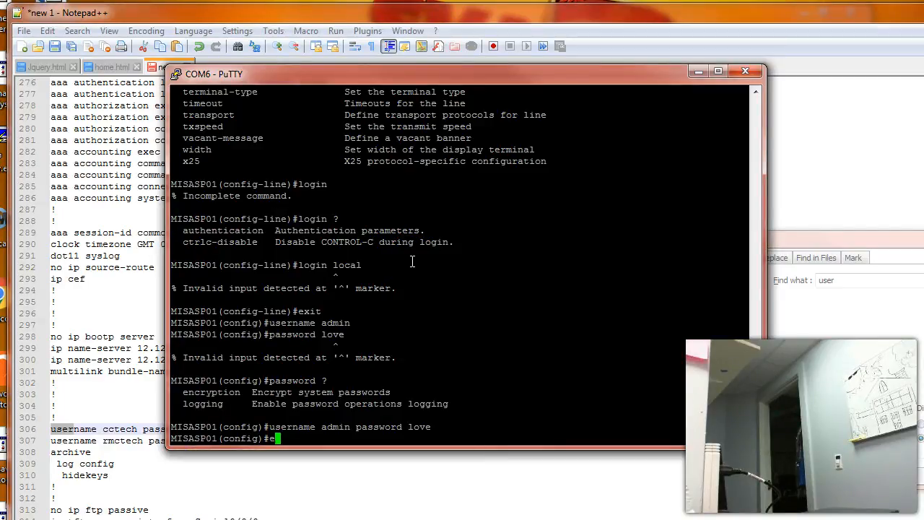
{"action": "type", "text": "xit"}
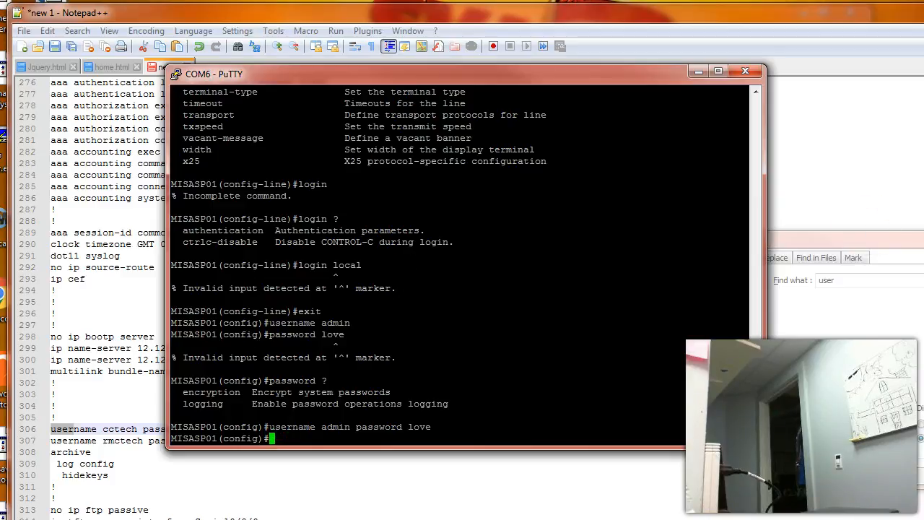
{"action": "mouse_move", "coordinate": [500, 282]}
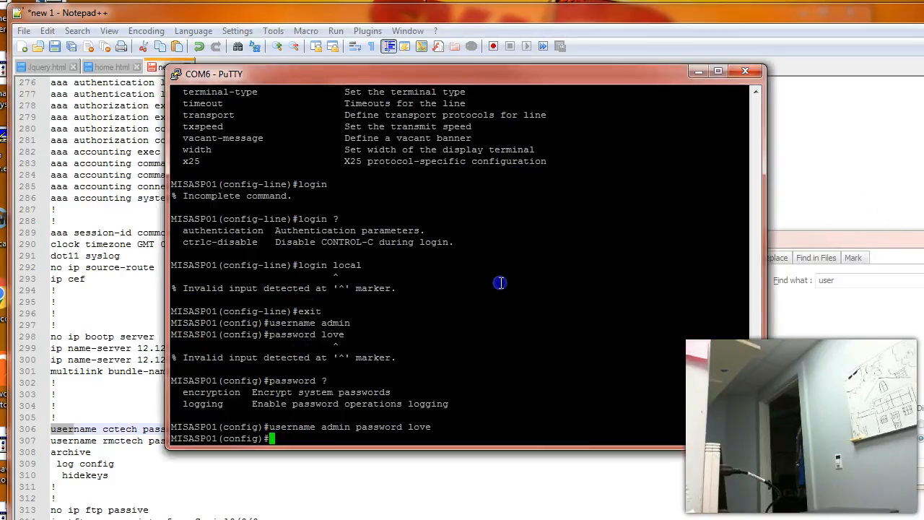
{"action": "mouse_move", "coordinate": [689, 337]}
{"action": "type", "text": "w"}
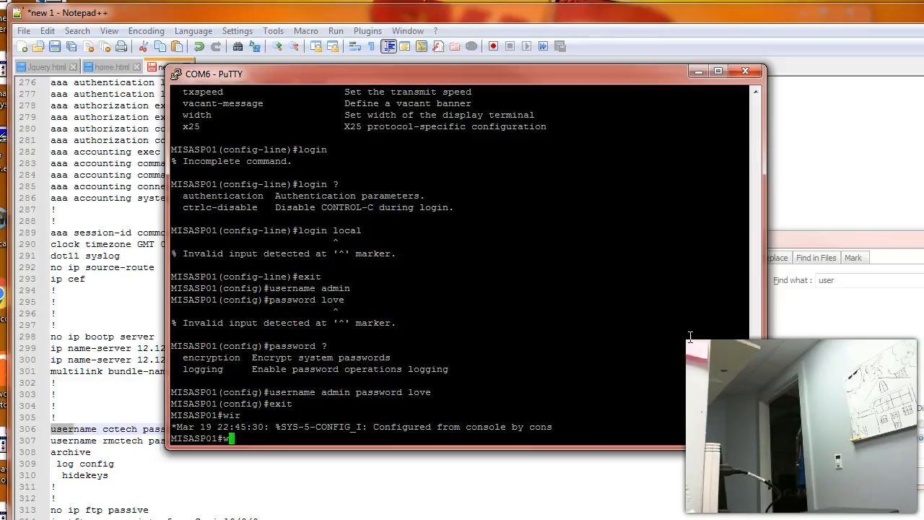
Save the configuration with write, getting [OK], and begin a show version command
{"action": "type", "text": "ite"}
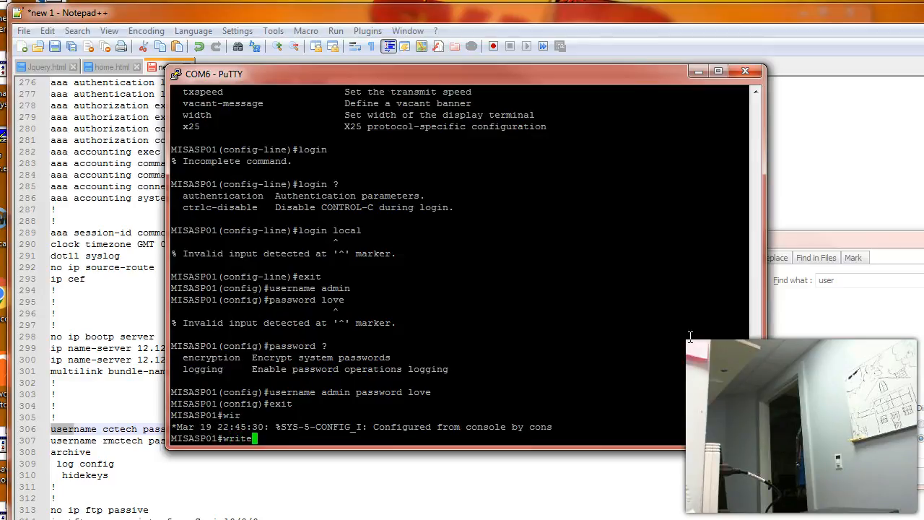
{"action": "key", "text": "Return"}
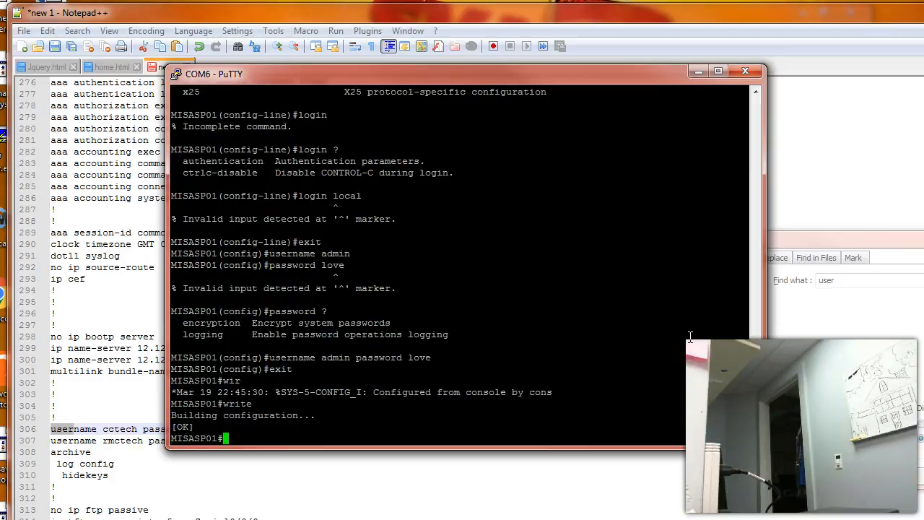
{"action": "type", "text": "show versi"}
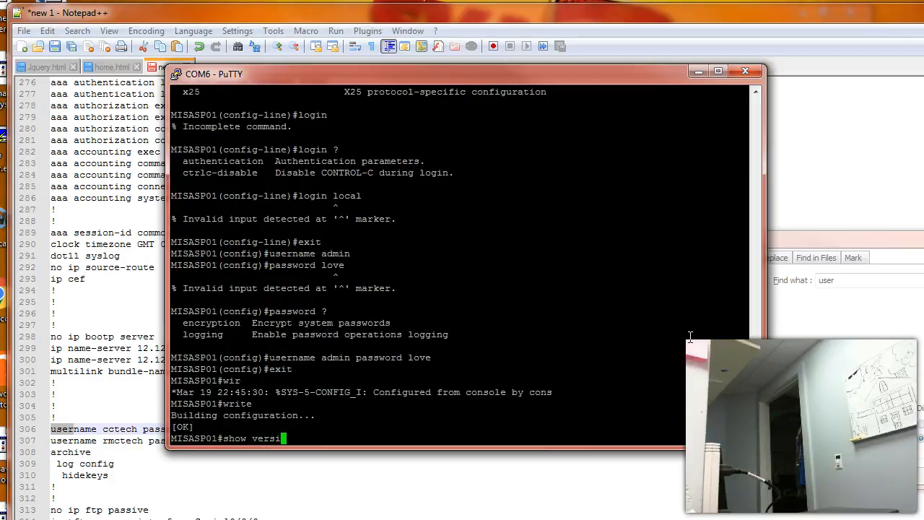
Run 'show version' and page past --More-- to reveal configuration register 0x2142
{"action": "key", "text": "Return"}
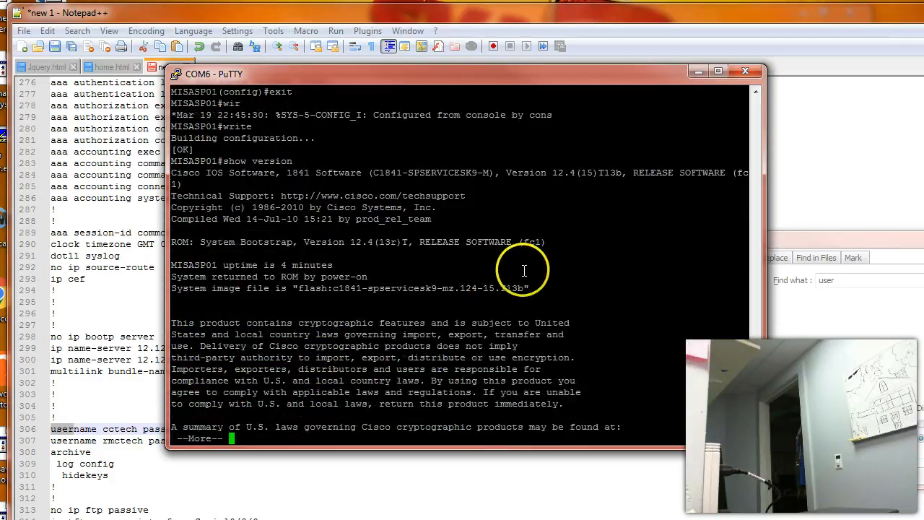
{"action": "key", "text": "space"}
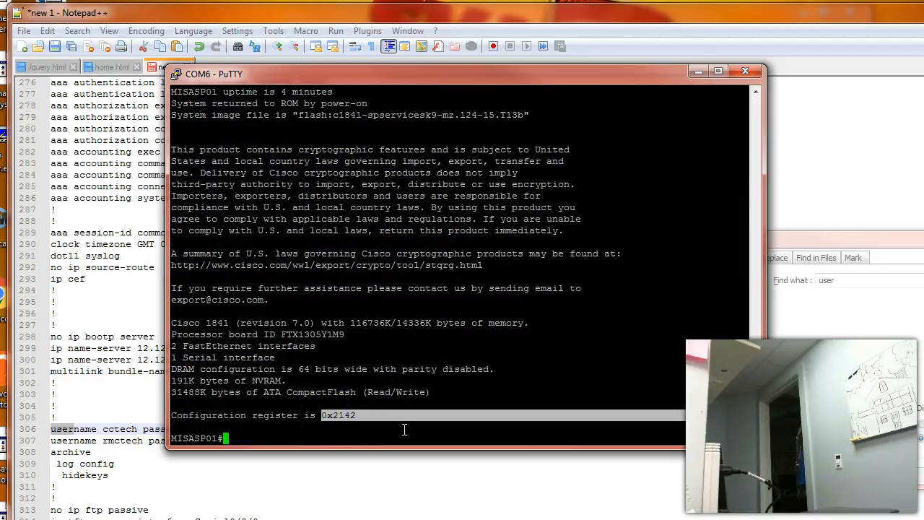
{"action": "mouse_move", "coordinate": [418, 420]}
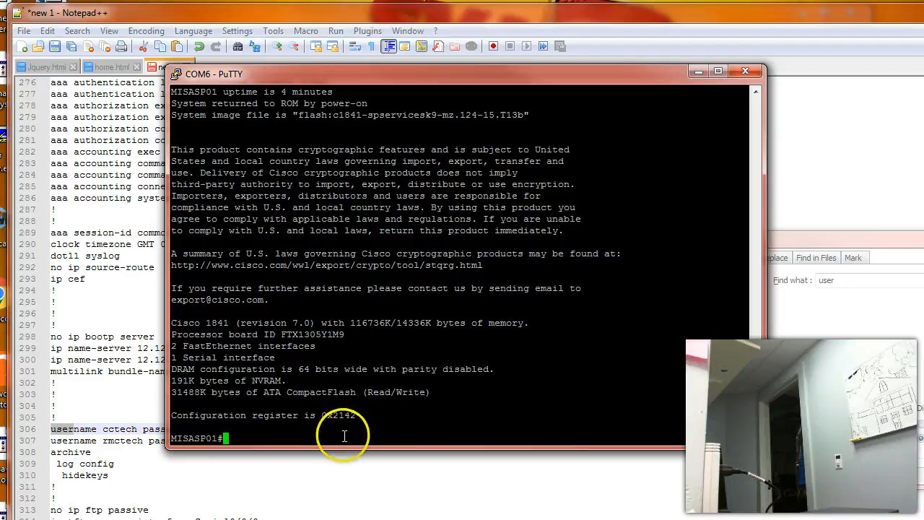
{"action": "mouse_move", "coordinate": [441, 250]}
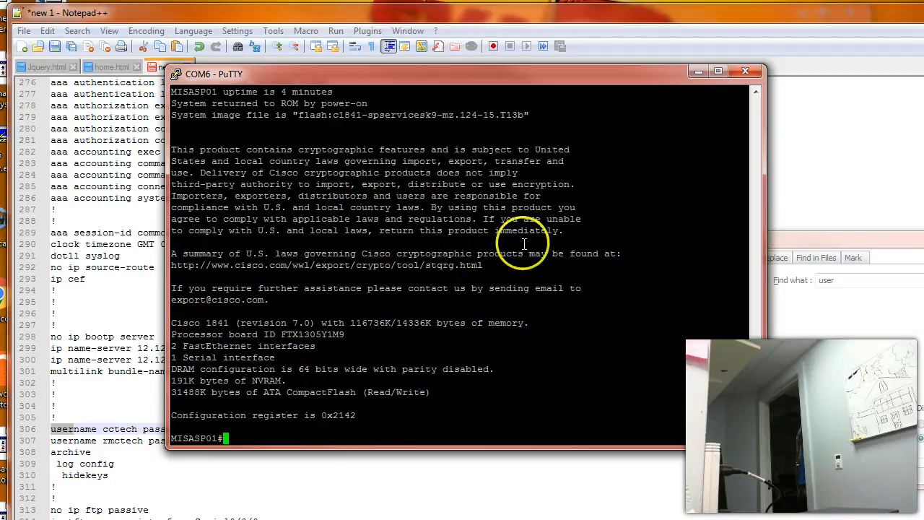
{"action": "mouse_move", "coordinate": [541, 274]}
{"action": "type", "text": "conf t"}
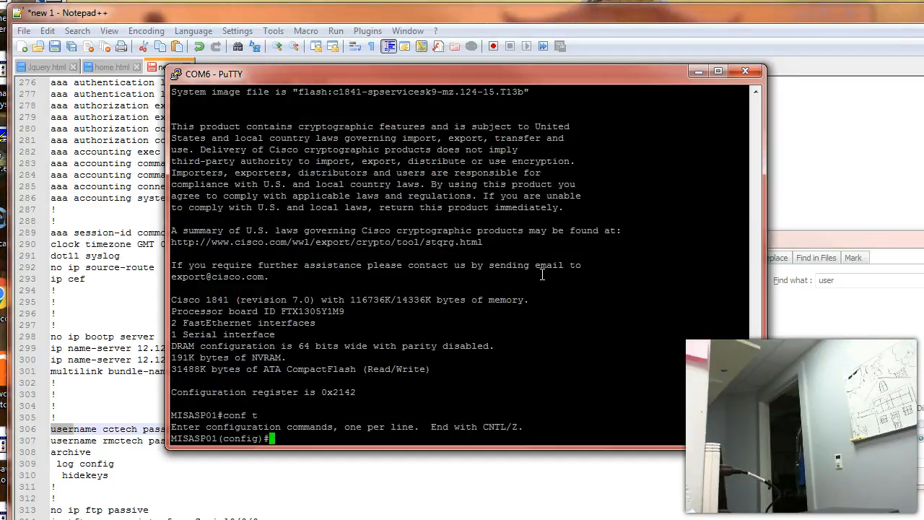
Set config-register to 0x2102 and confirm with 'show version' it applies at next reload
{"action": "type", "text": "config-register"}
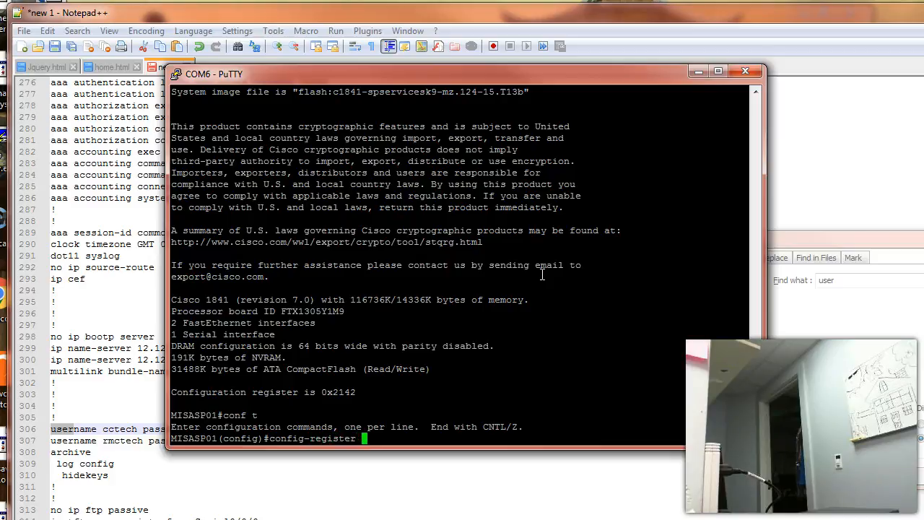
{"action": "type", "text": "0x2102"}
{"action": "type", "text": "reset"}
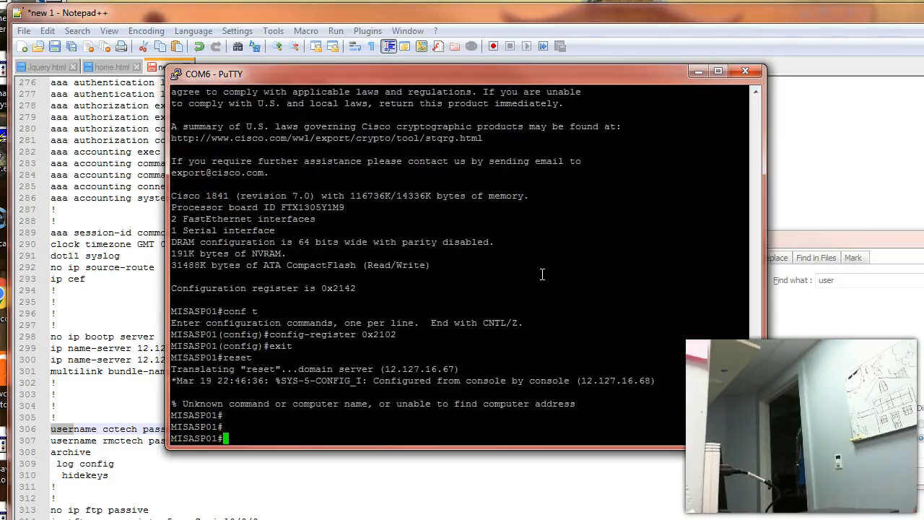
{"action": "type", "text": "show ver"}
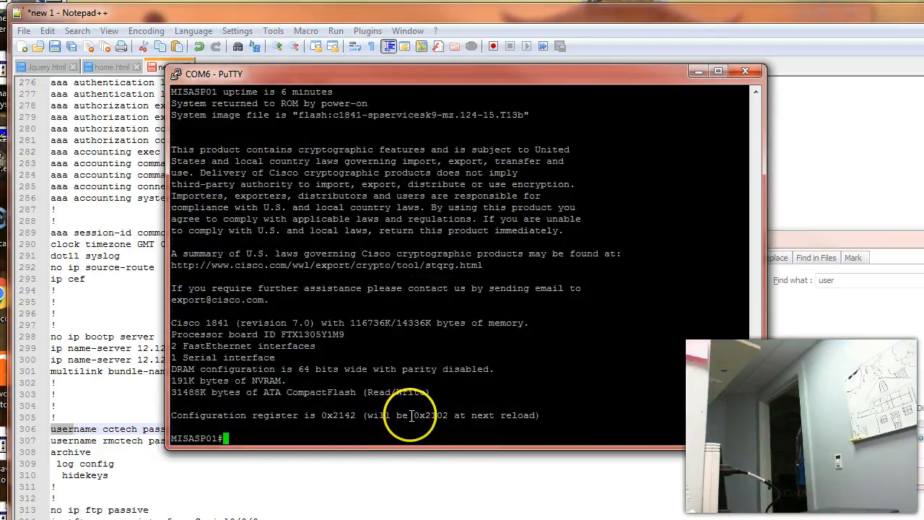
{"action": "mouse_move", "coordinate": [352, 426]}
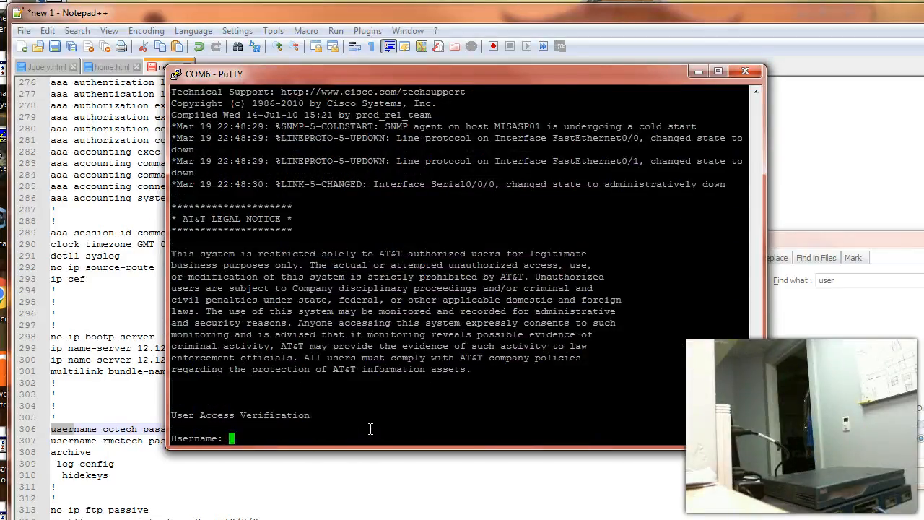
Log in as admin and retry enable after Access denied to reach the MISASP01# prompt
{"action": "type", "text": "admin"}
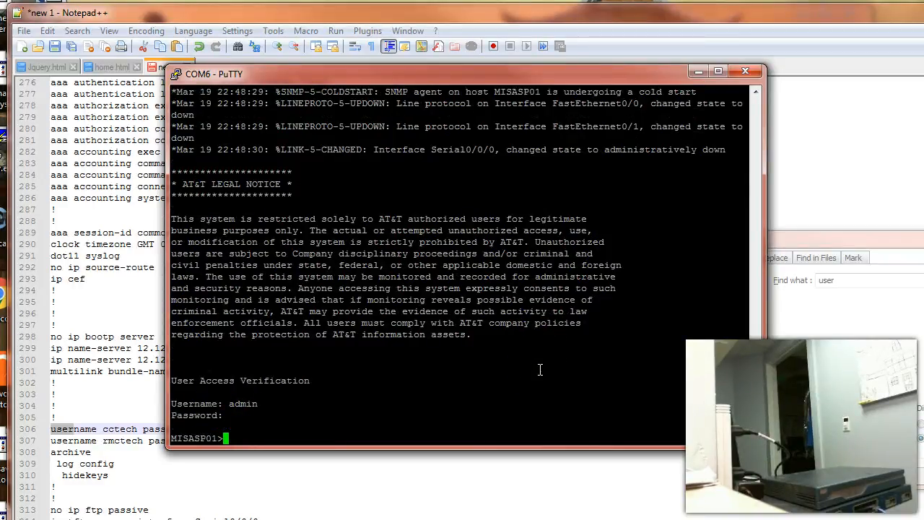
{"action": "type", "text": "en"}
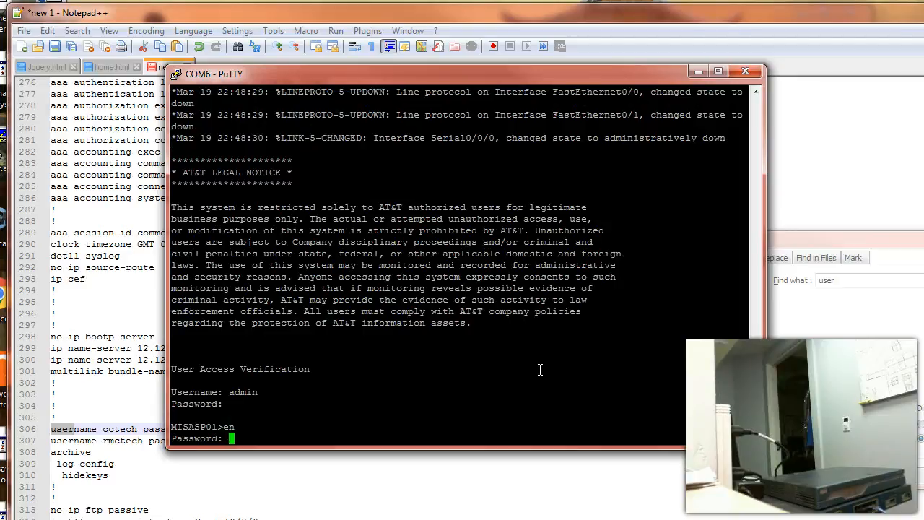
{"action": "key", "text": "Return"}
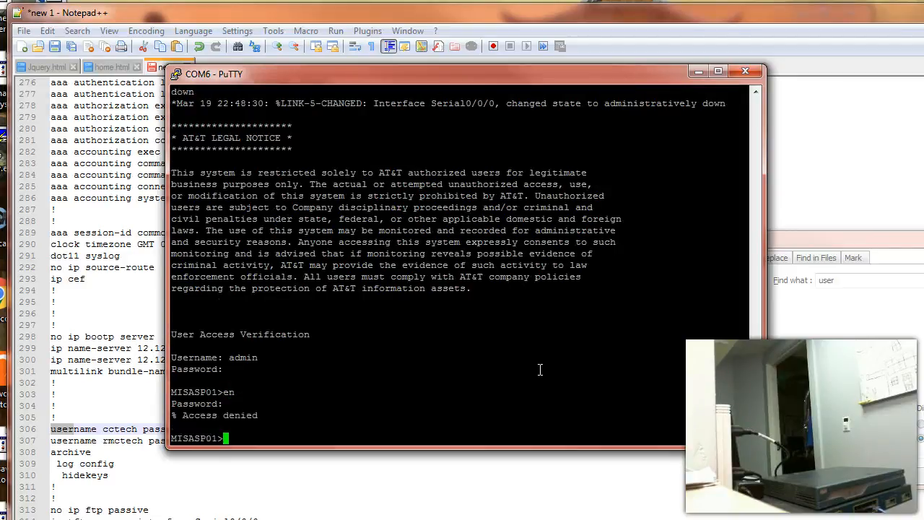
{"action": "type", "text": "pa"}
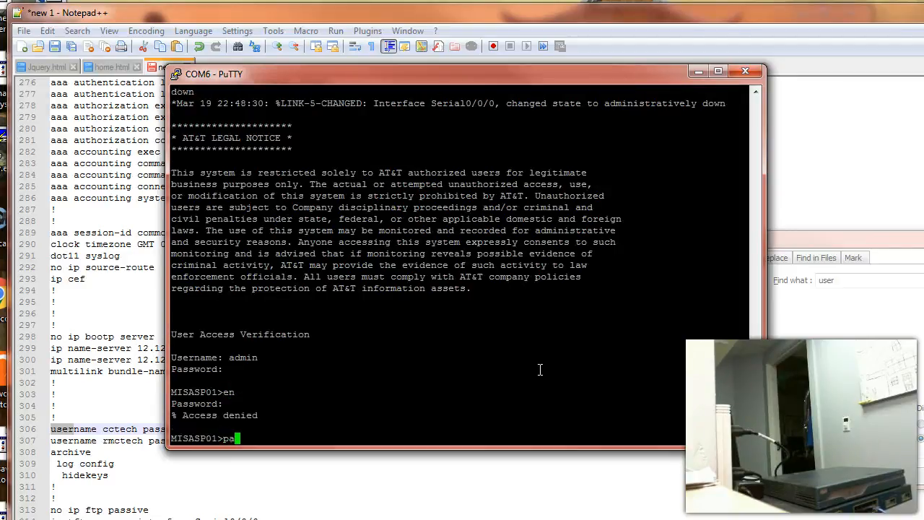
{"action": "type", "text": "en"}
{"action": "key", "text": "Return"}
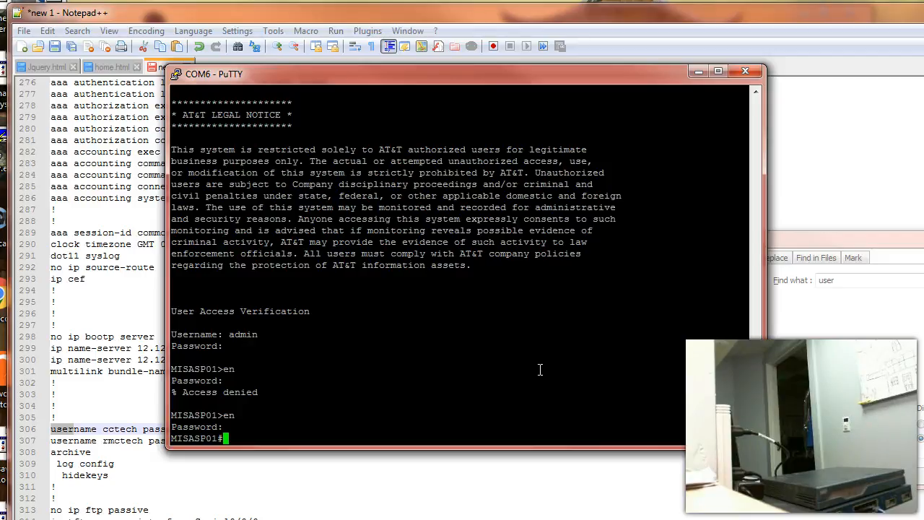
{"action": "type", "text": "cong"}
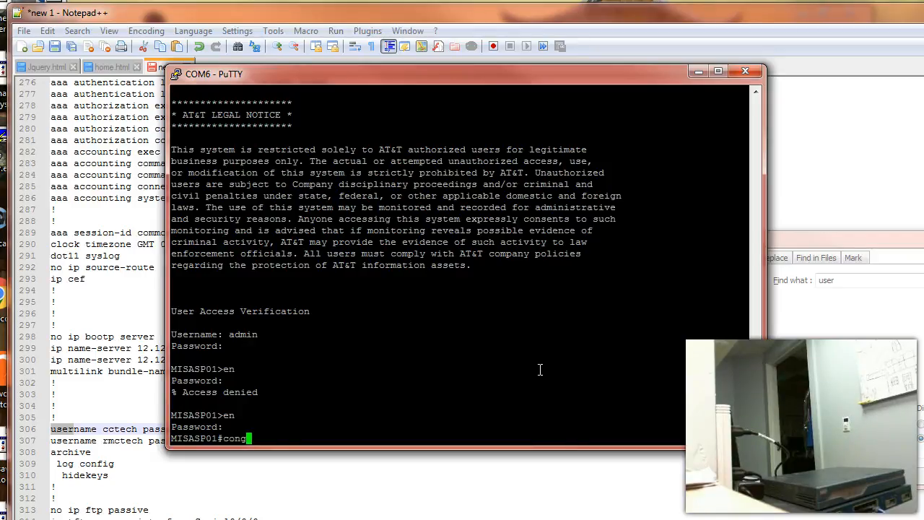